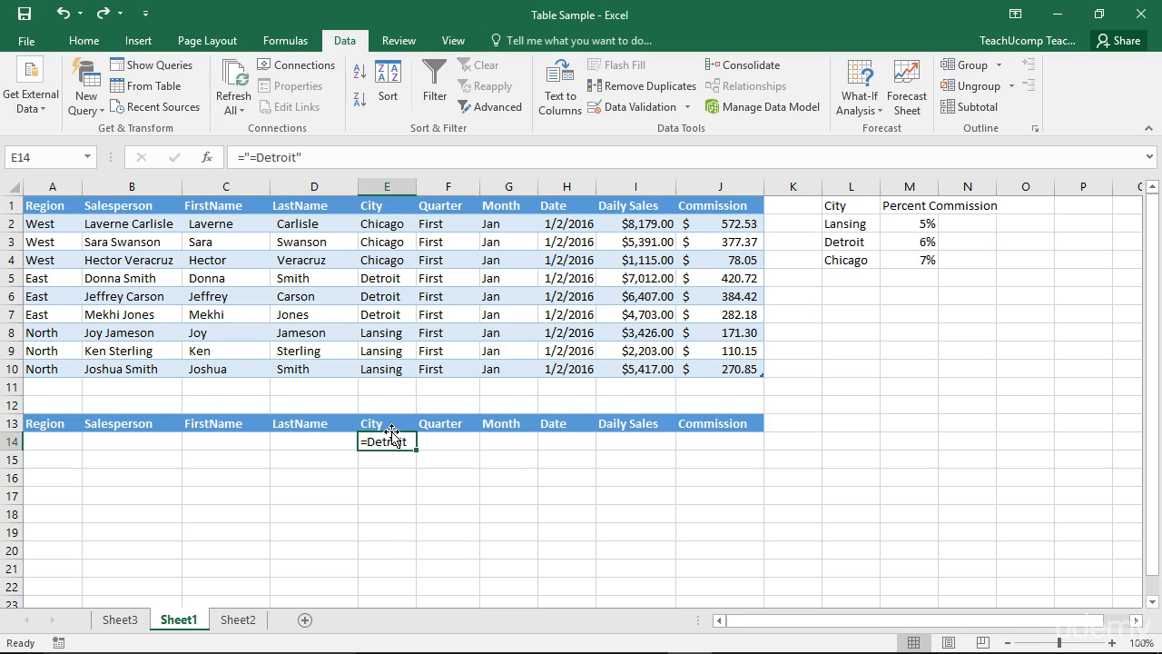
mouse_move(391, 440)
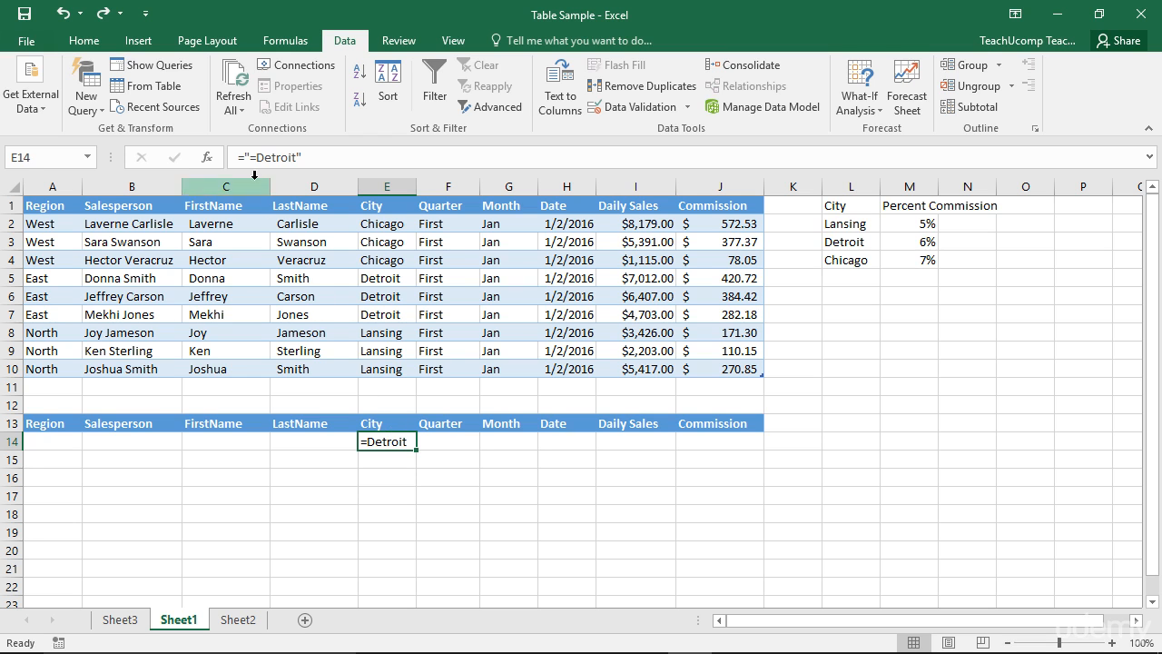
Run the Advanced Filter with the Detroit City criterion, then clear it to restore all nine rows.
double_click(385, 442)
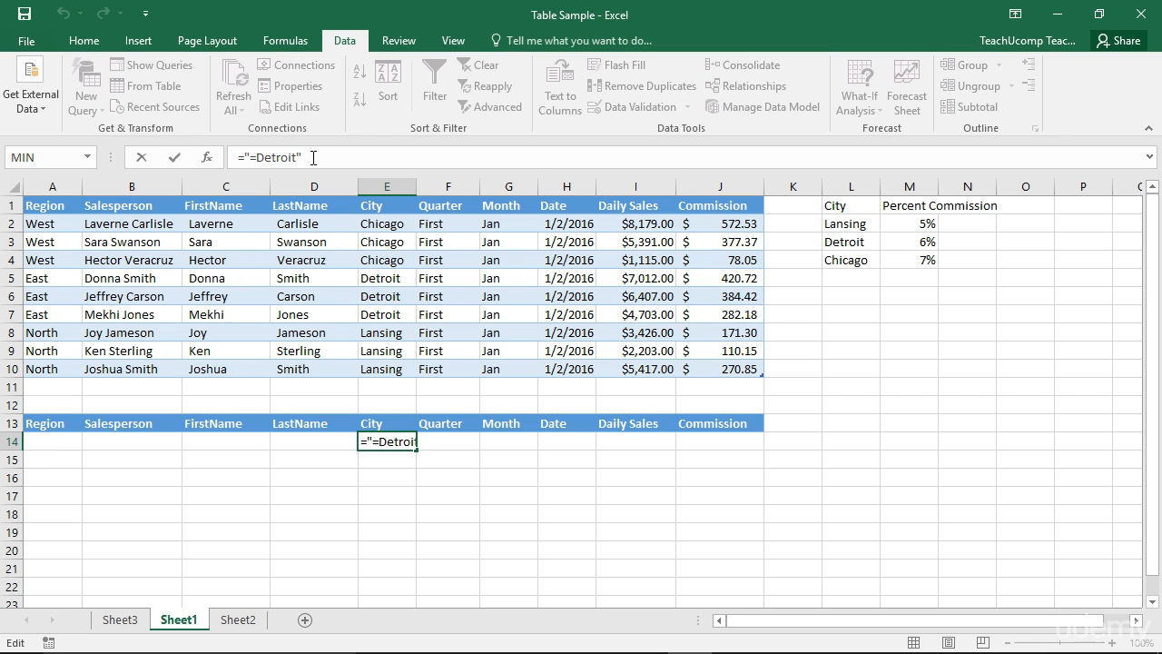
mouse_move(175, 156)
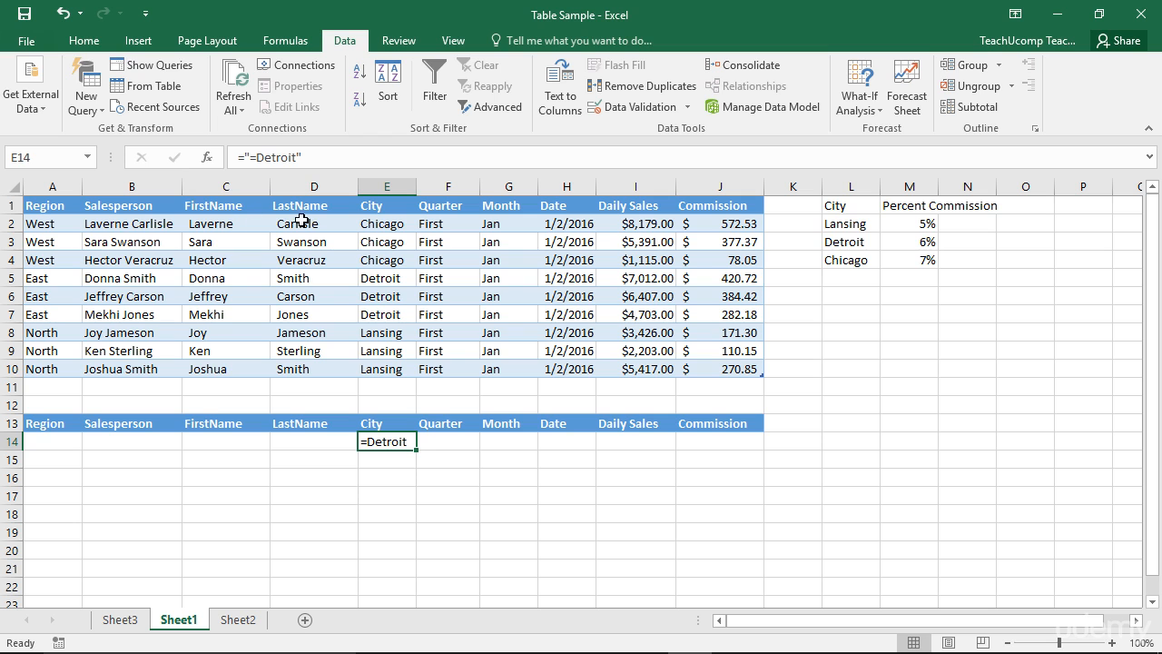
mouse_move(350, 241)
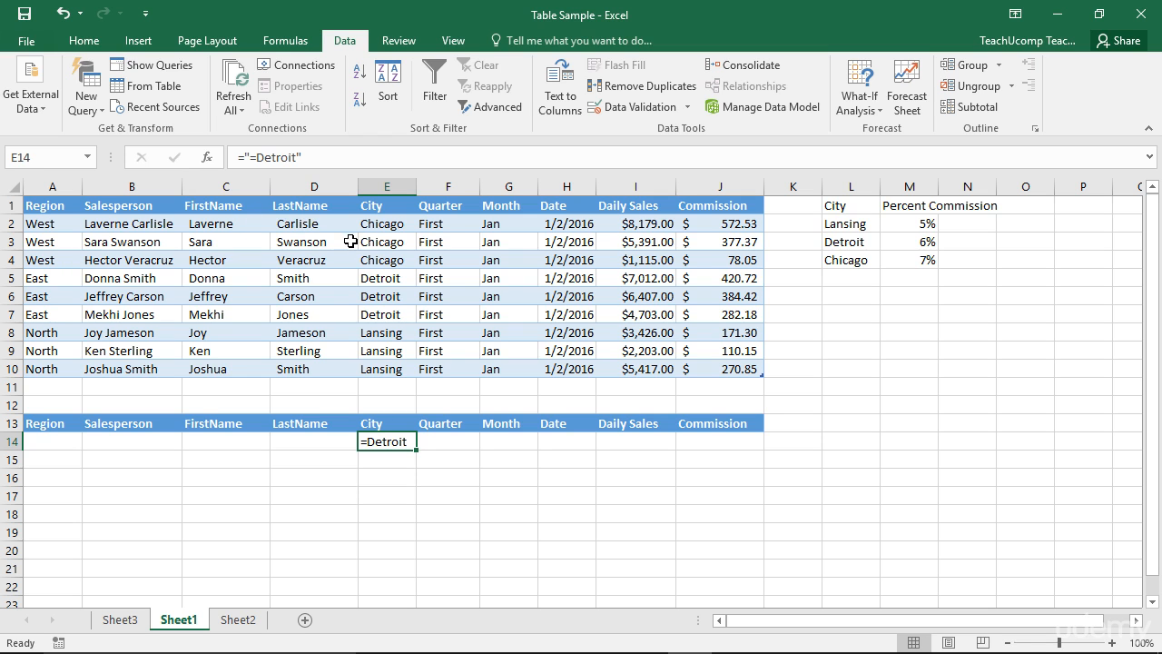
mouse_move(366, 254)
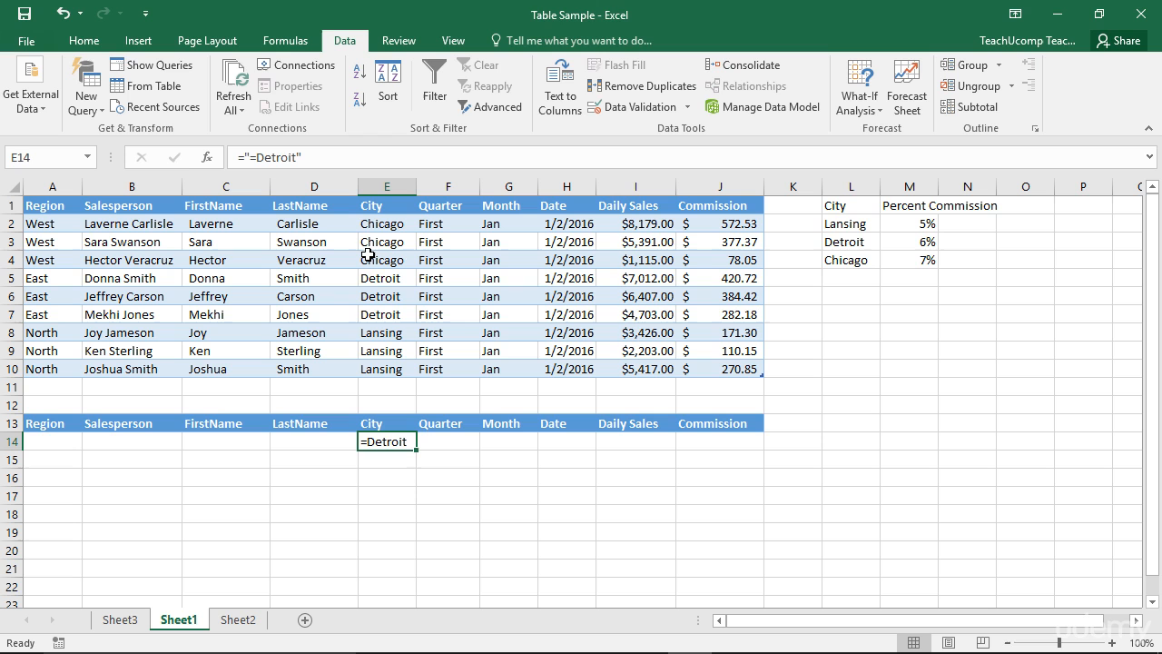
left_click(387, 260)
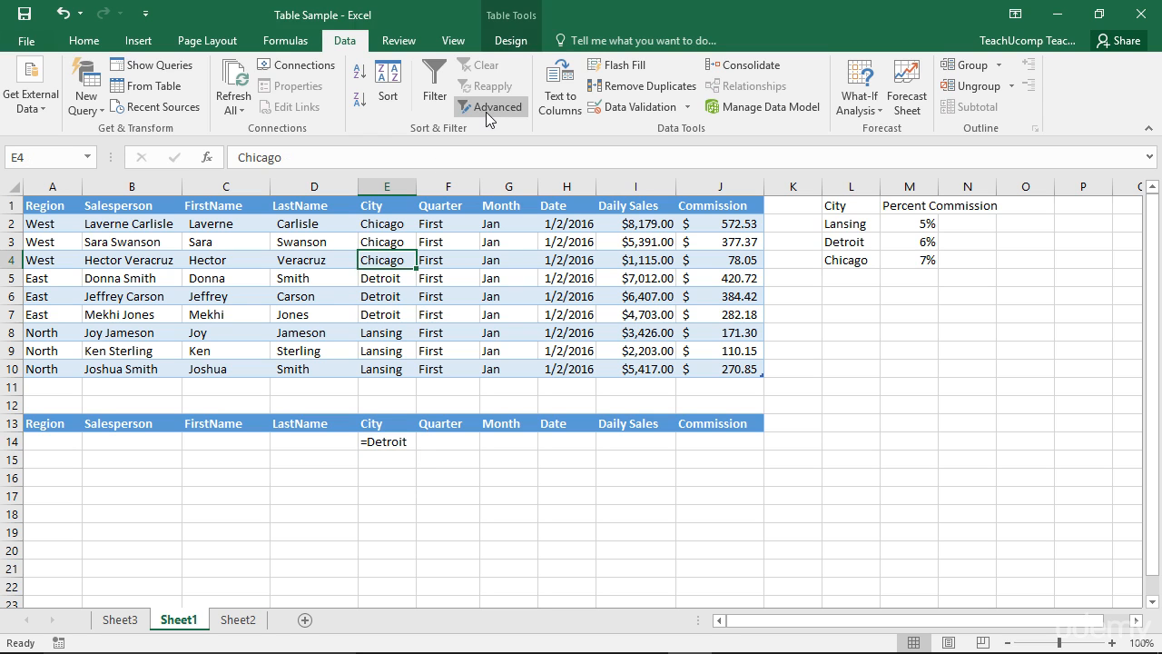
left_click(490, 105)
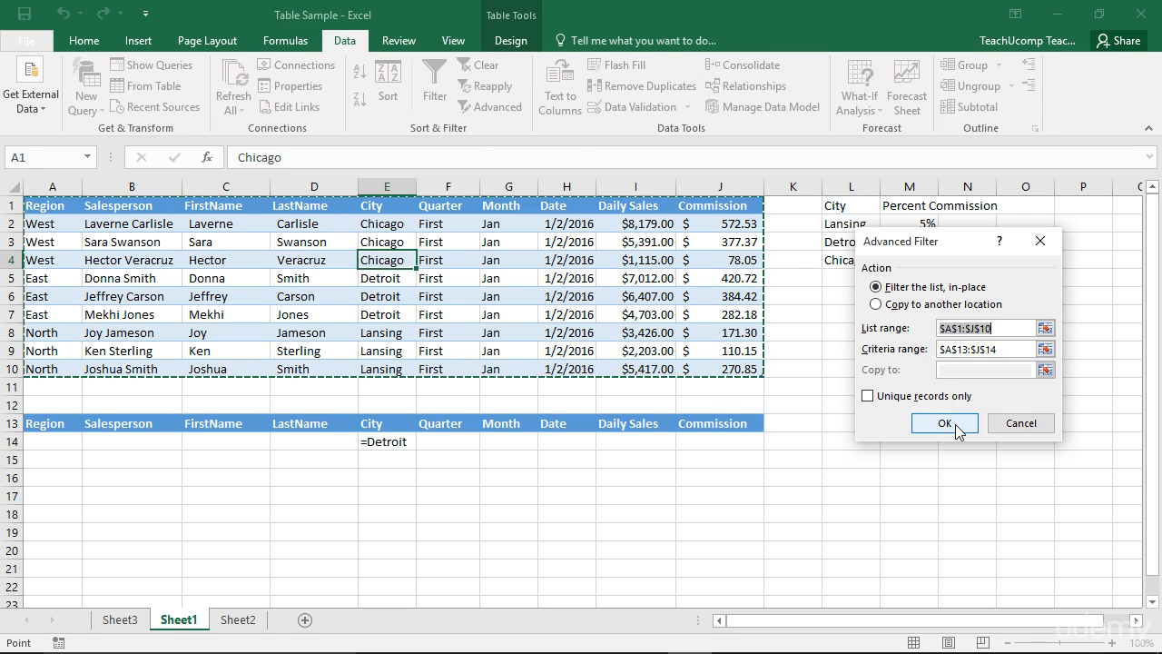
left_click(944, 423)
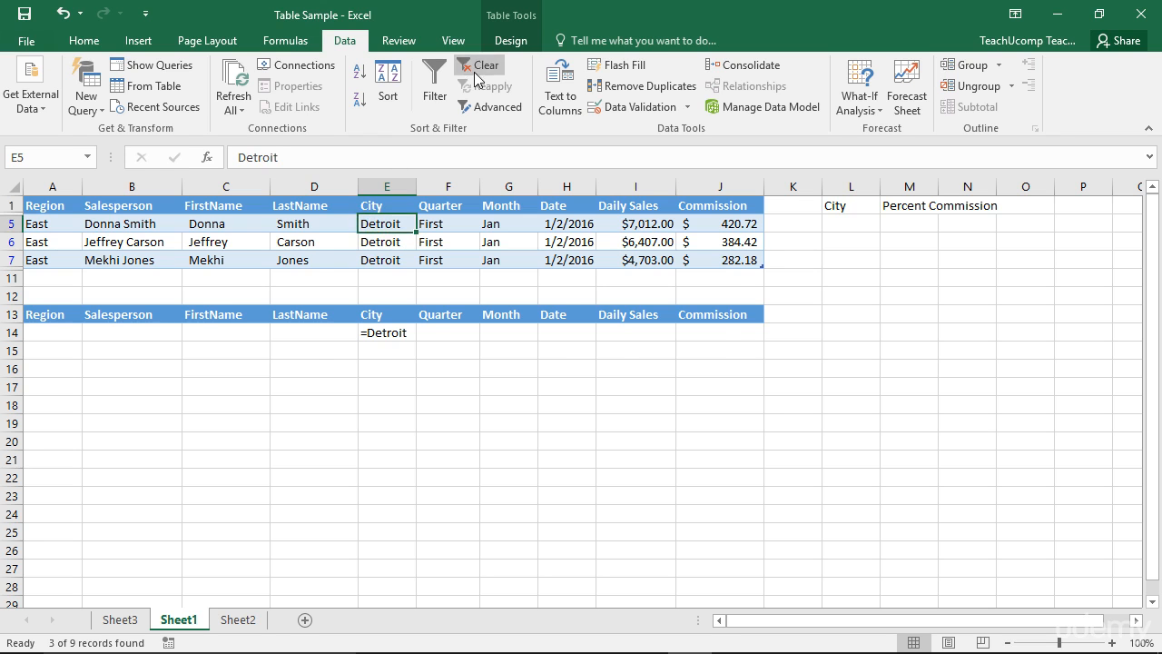
left_click(480, 65)
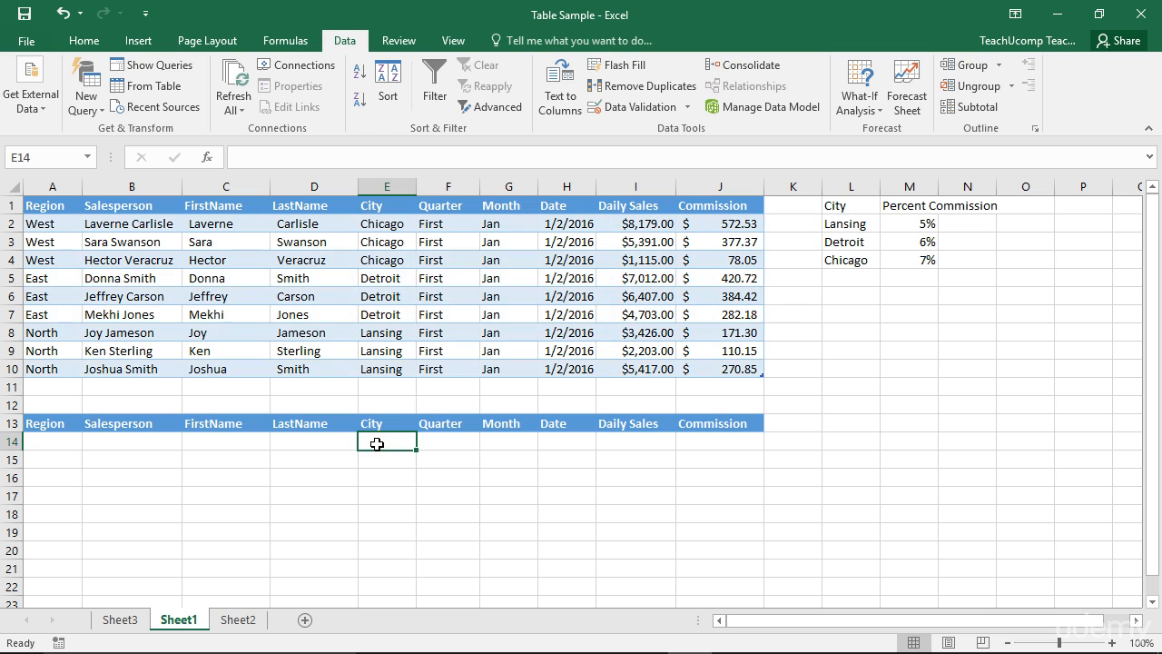
Enter ="<>North" as the Region criterion in A14.
left_click(51, 443)
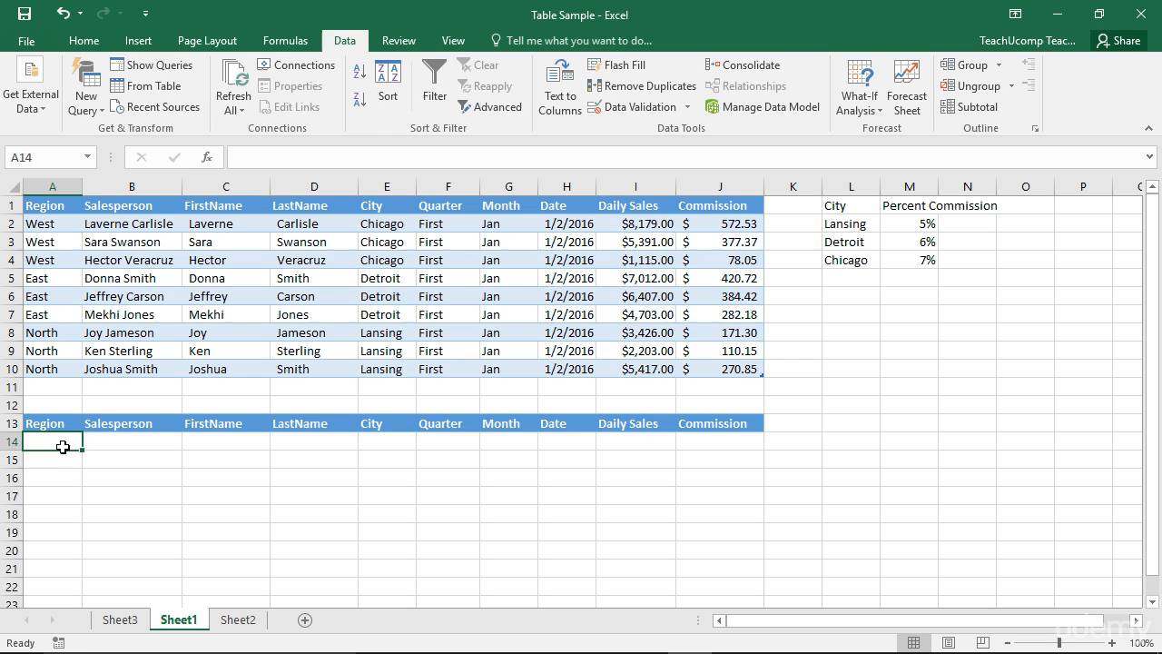
type("=\"")
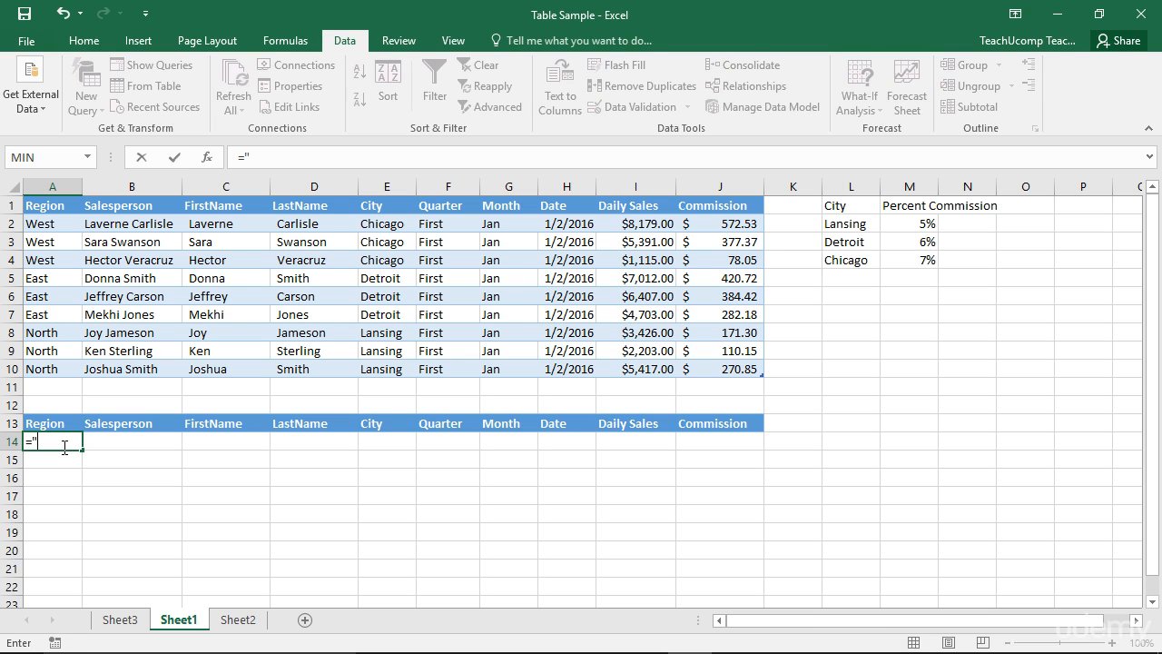
type("<")
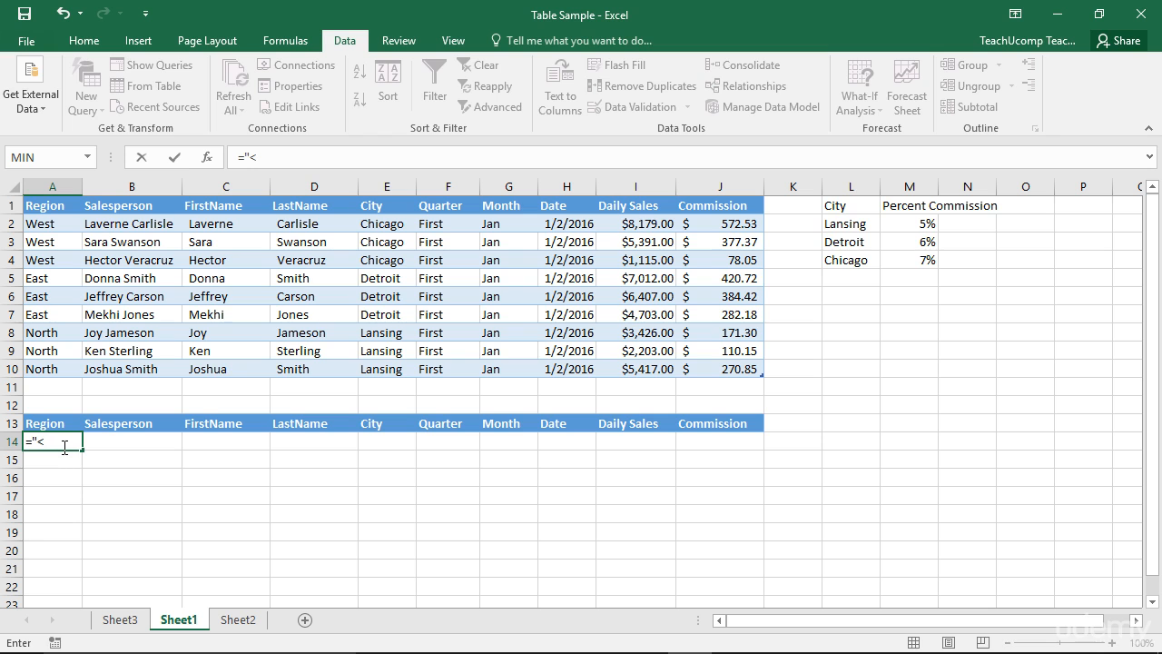
type("<>North")
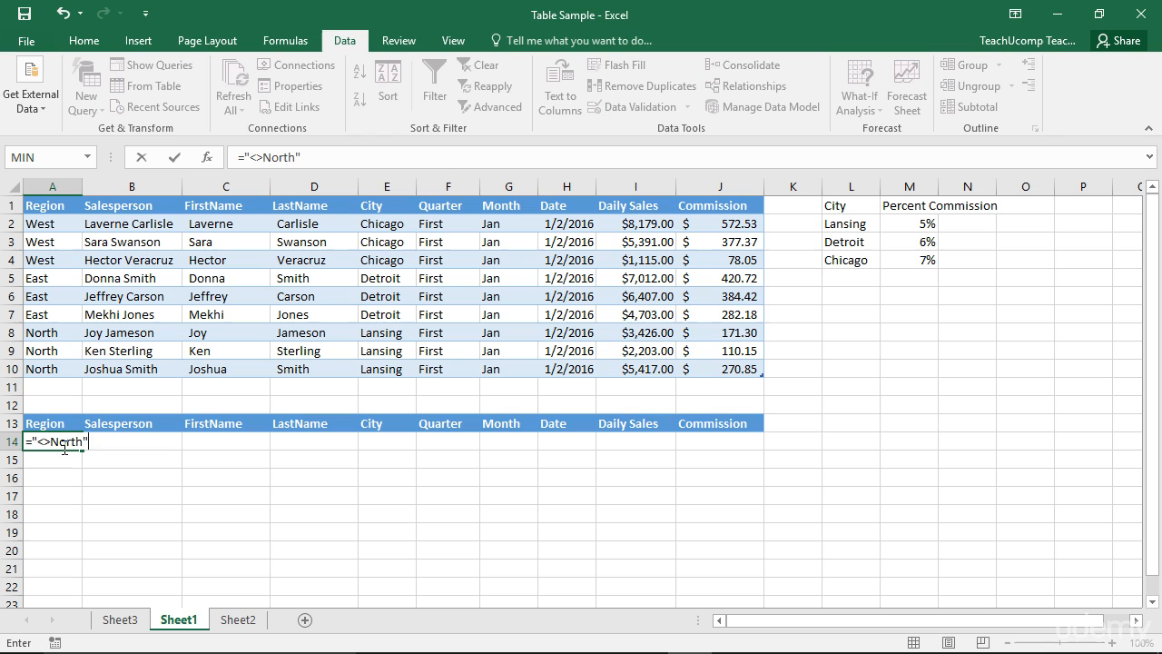
mouse_move(283, 342)
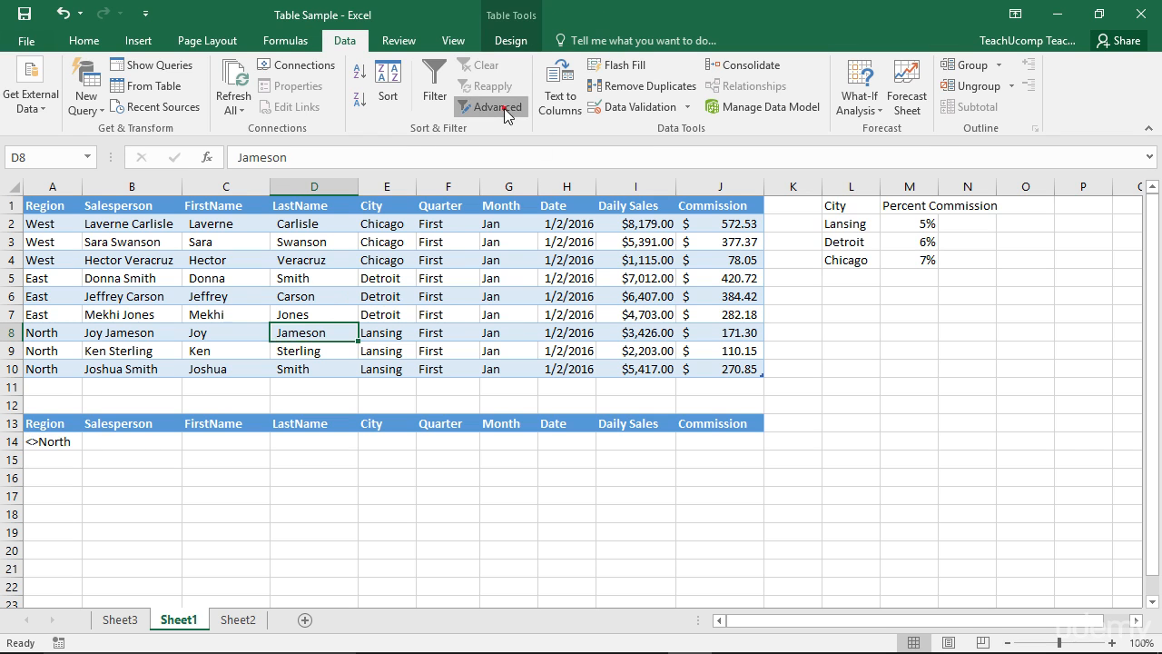
Apply the not-North Advanced Filter, then restore all rows and blank the Region criterion in A14.
left_click(491, 106)
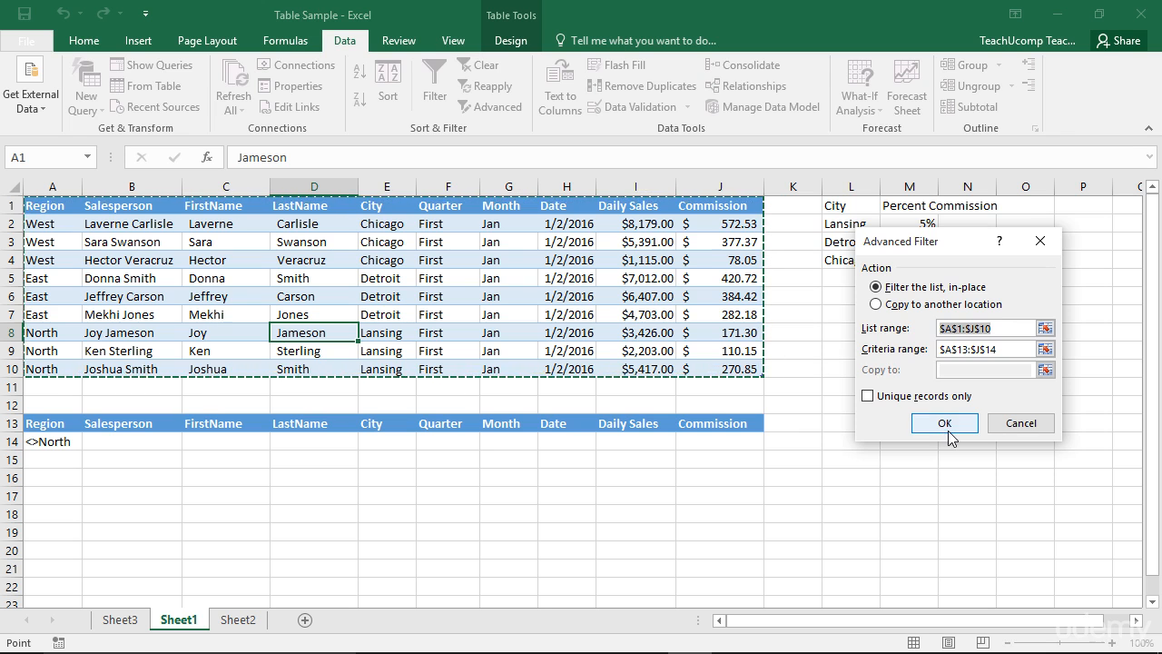
left_click(944, 423)
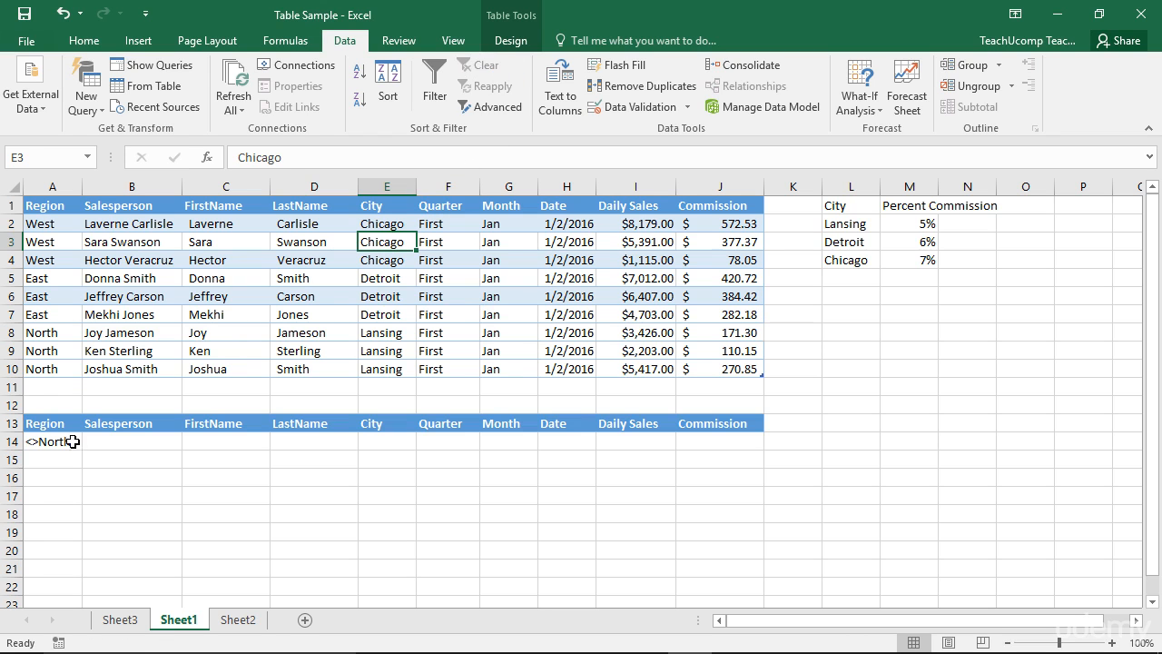
left_click(51, 441)
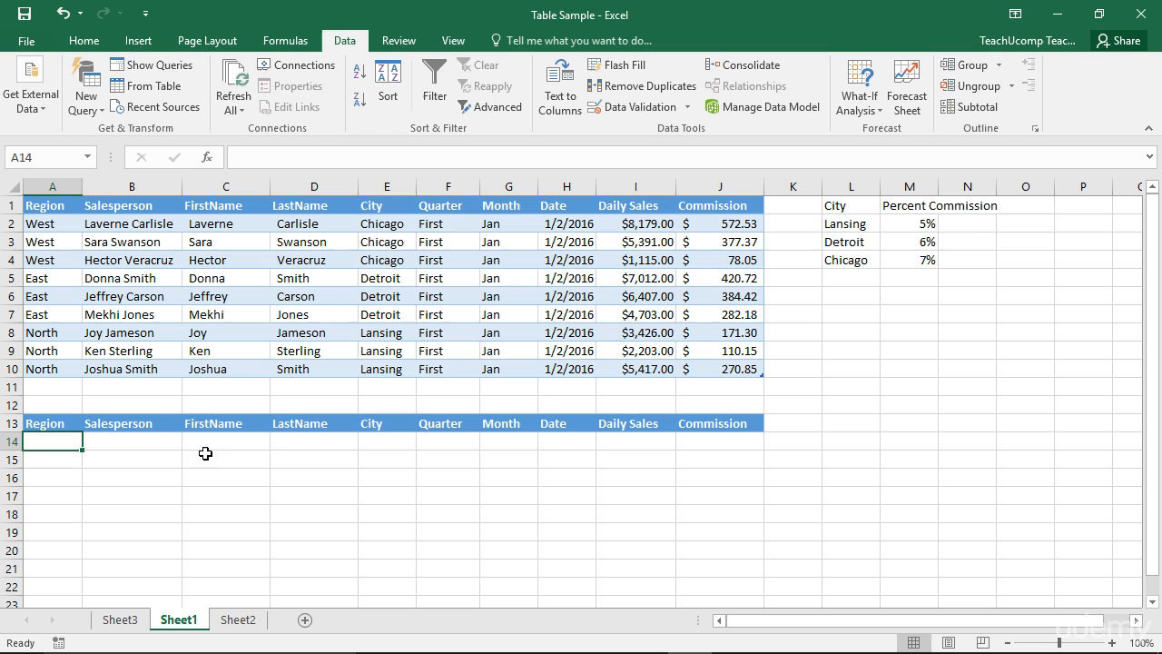
Enter ="=J*" as the LastName criterion in D14 and return to the table.
left_click(315, 441)
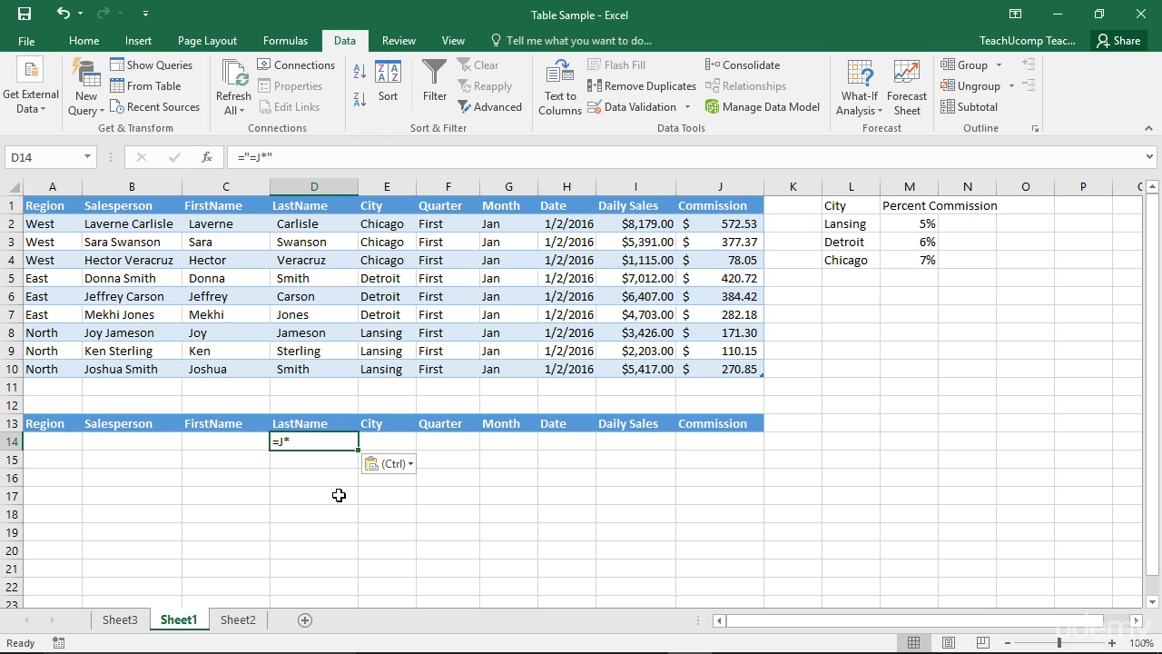
mouse_move(302, 152)
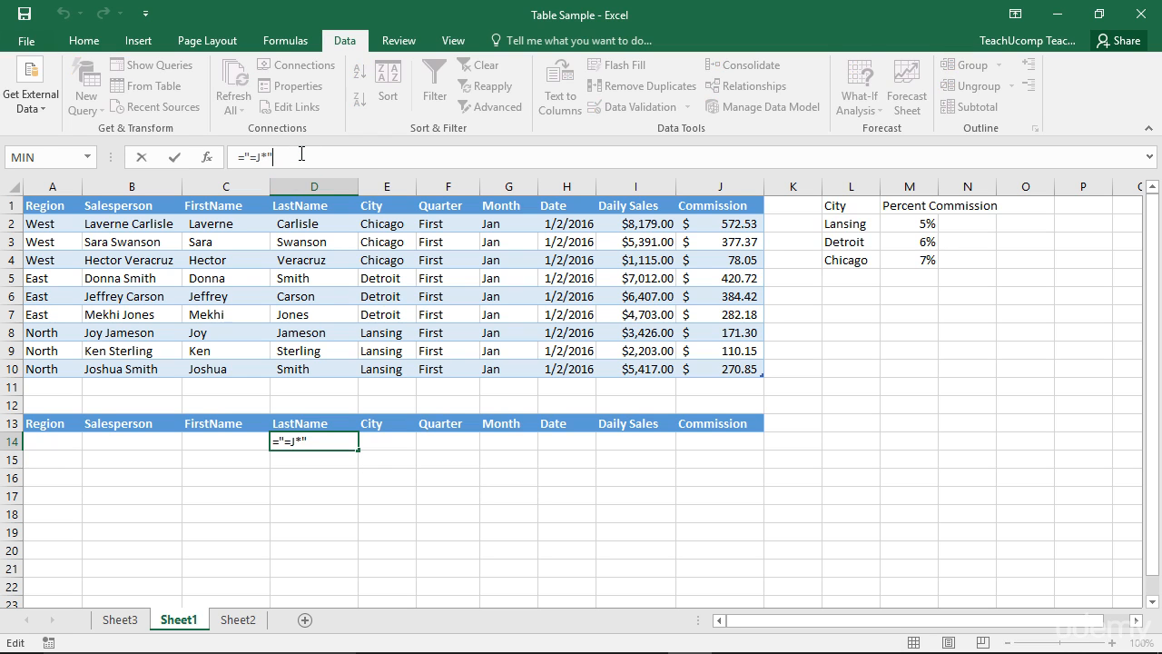
mouse_move(305, 203)
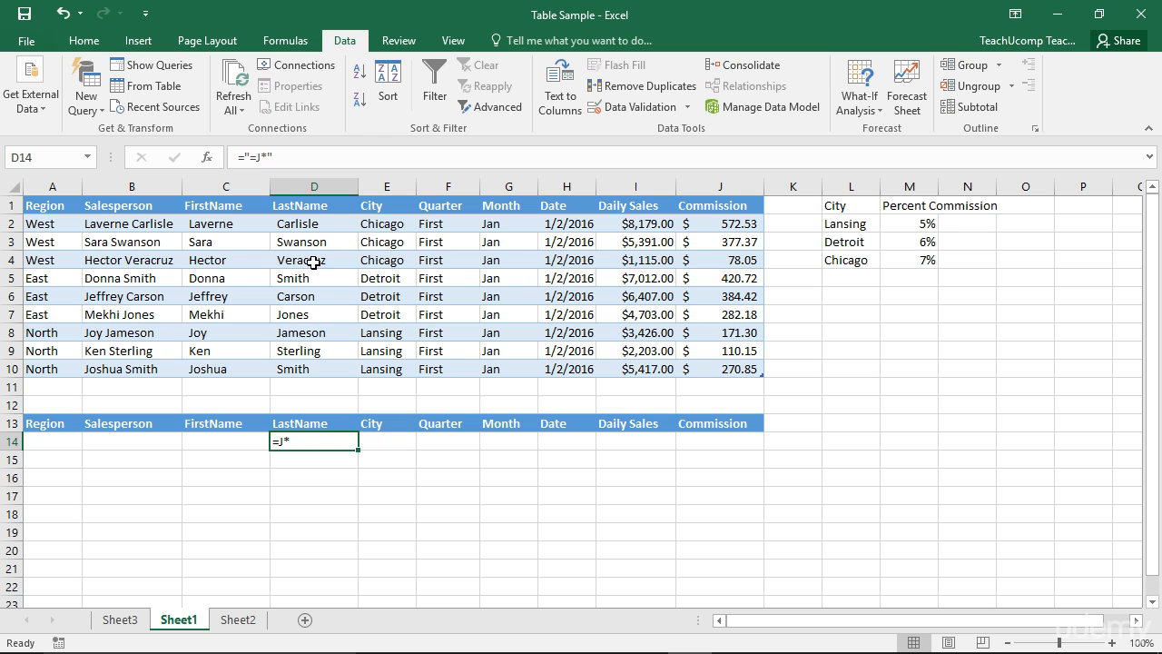
left_click(315, 260)
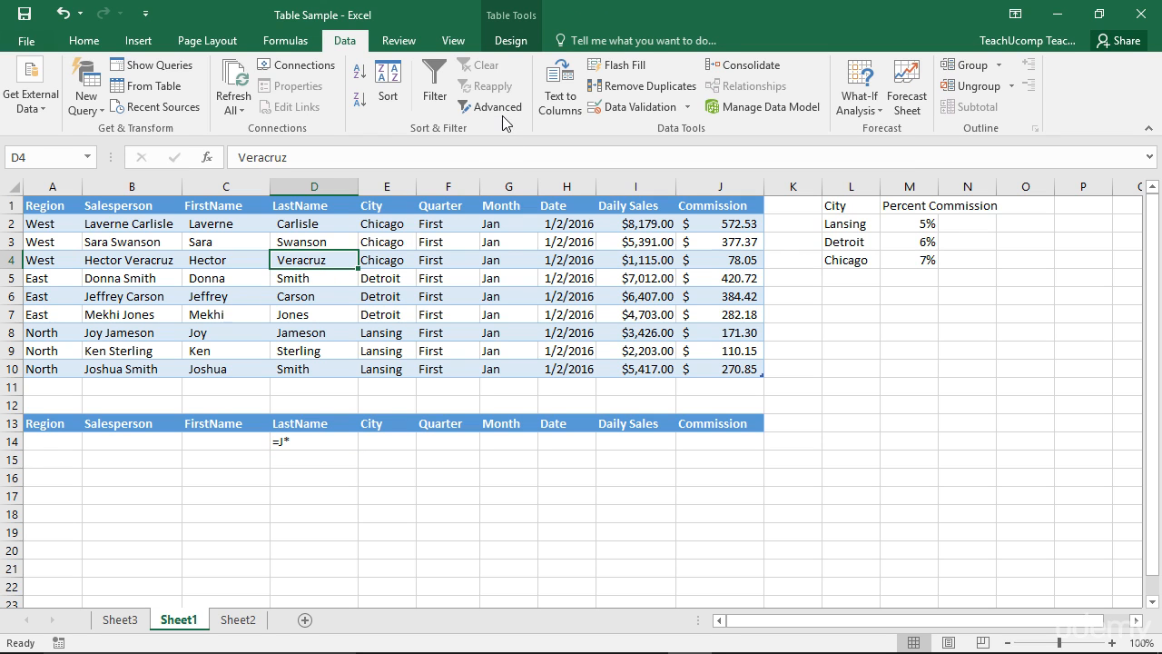
Apply the J* last-name Advanced Filter showing two records, then clear it to show all nine.
left_click(945, 418)
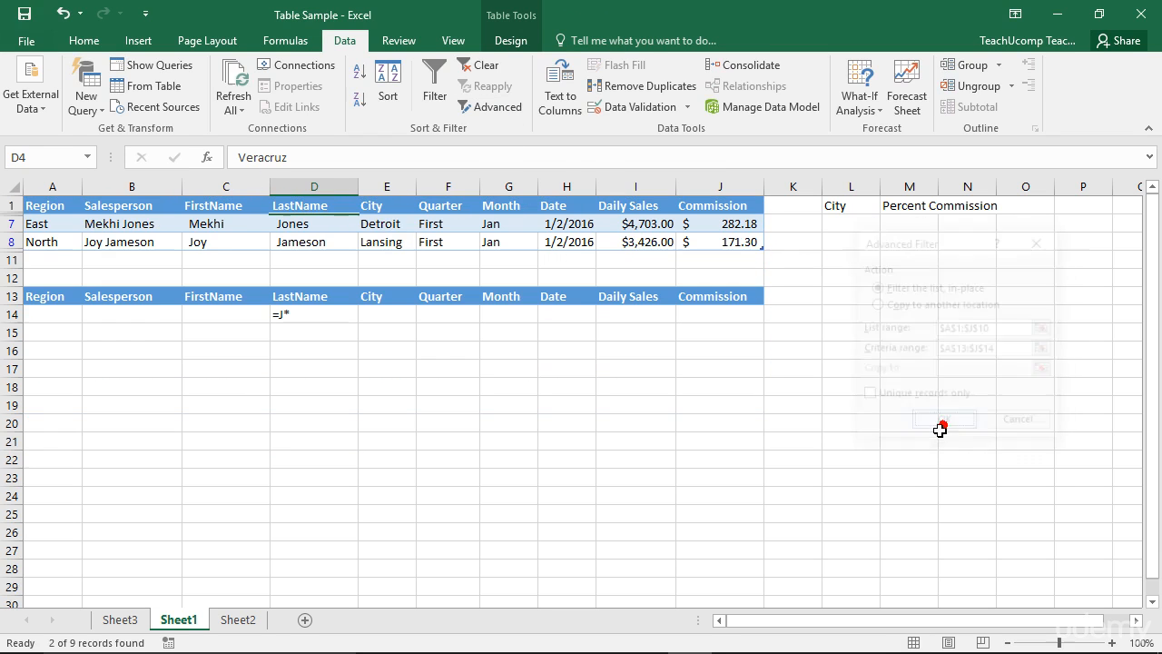
left_click(943, 418)
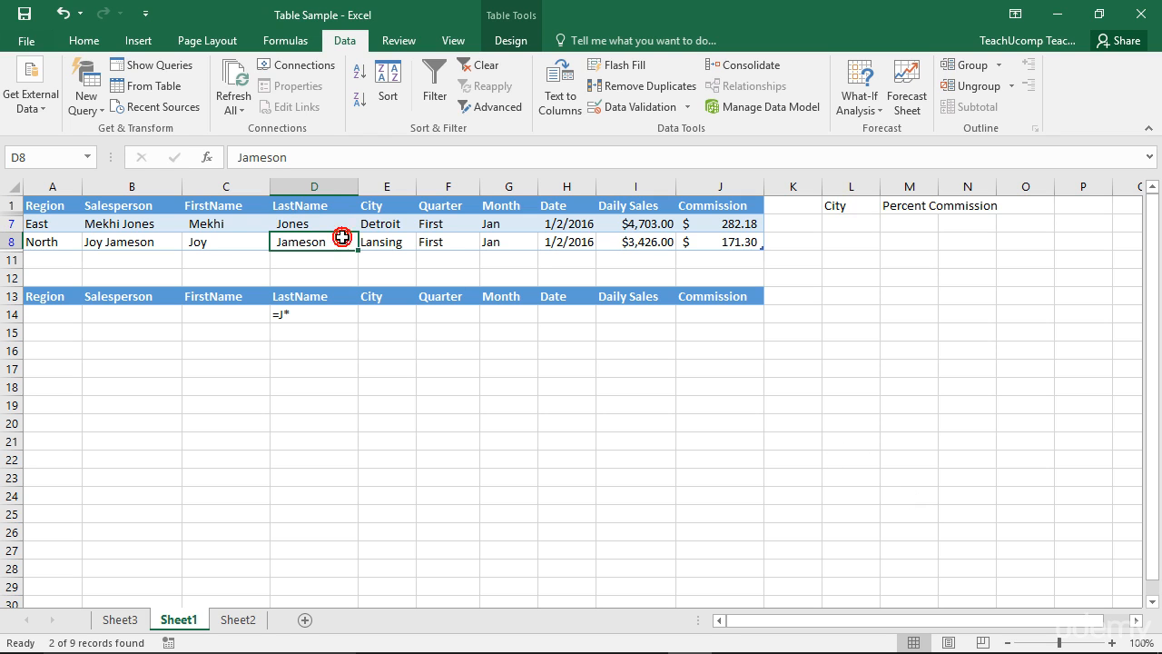
mouse_move(434, 82)
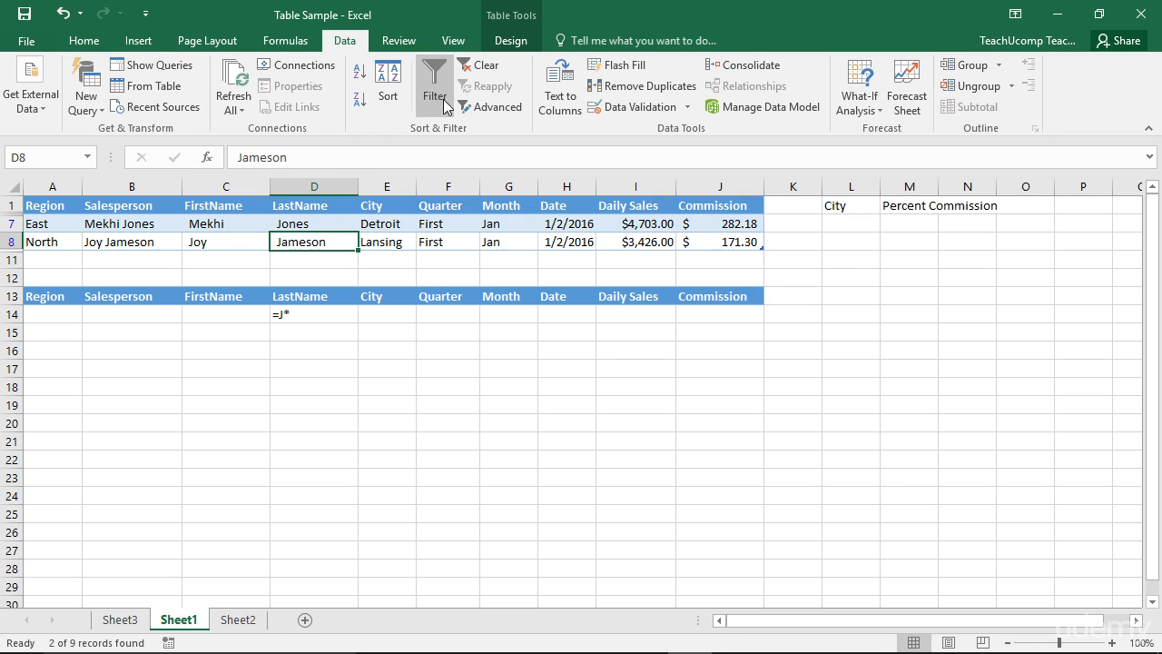
left_click(478, 65)
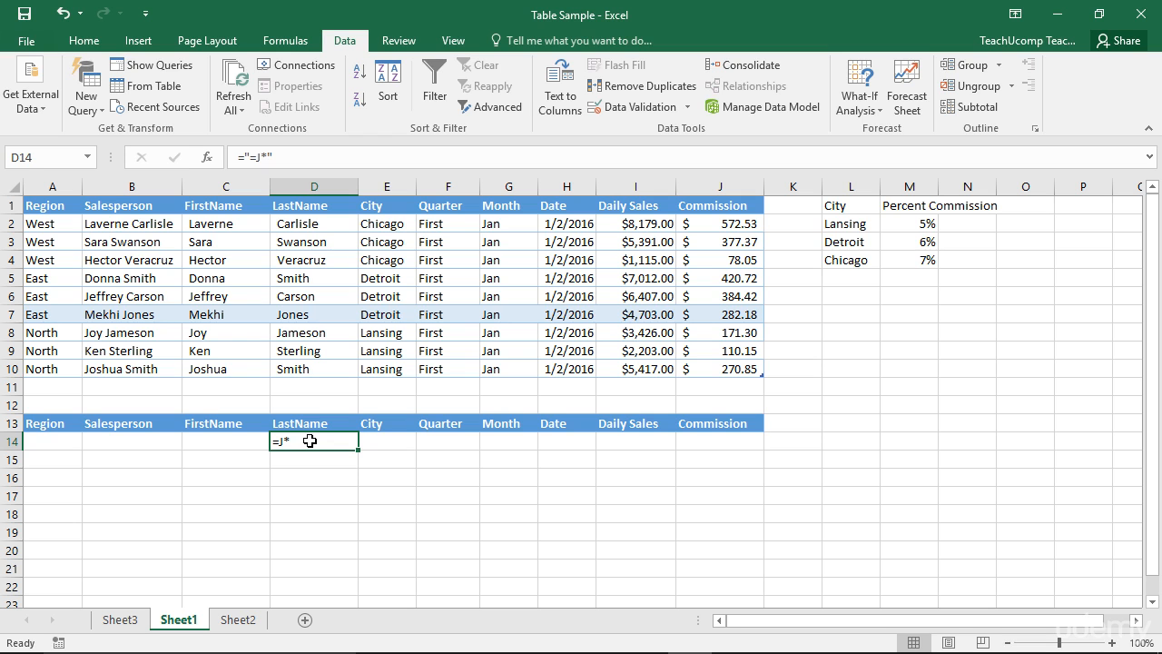
Replace the LastName criterion in D14 with Car and return to the table.
type("C")
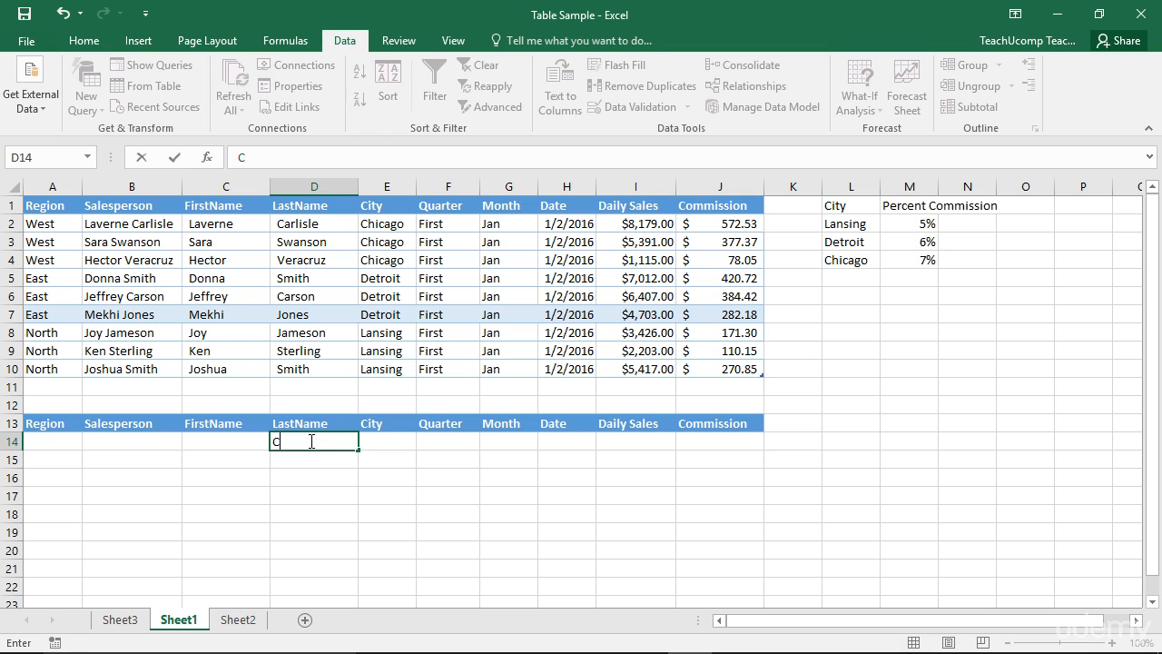
type("ar")
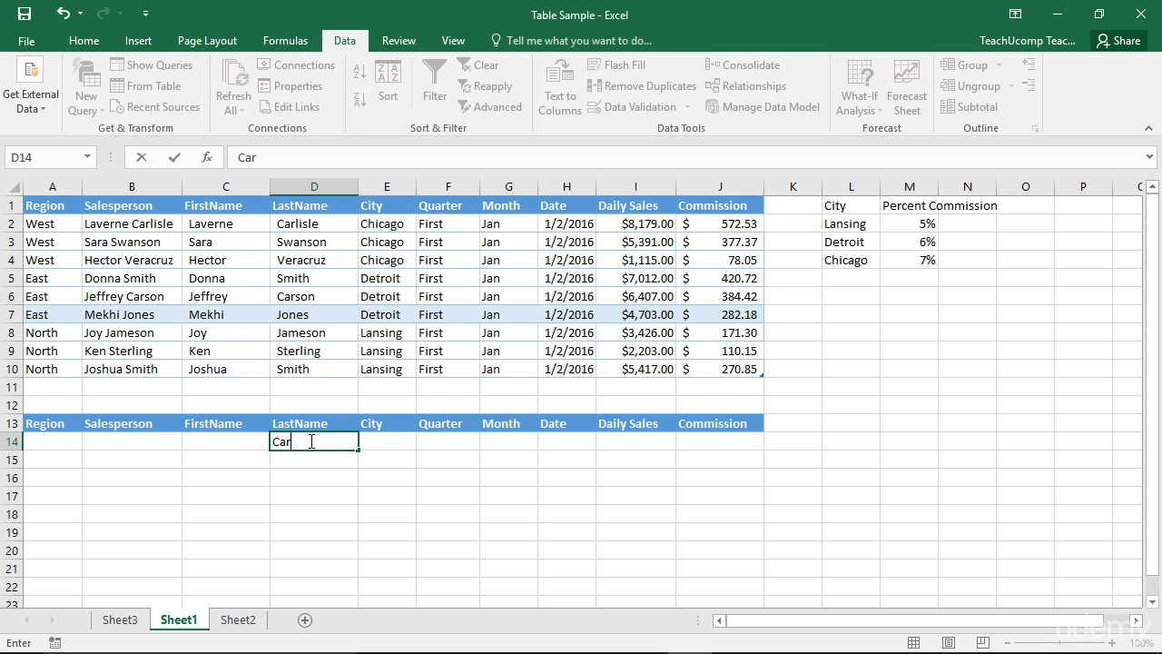
key("Tab")
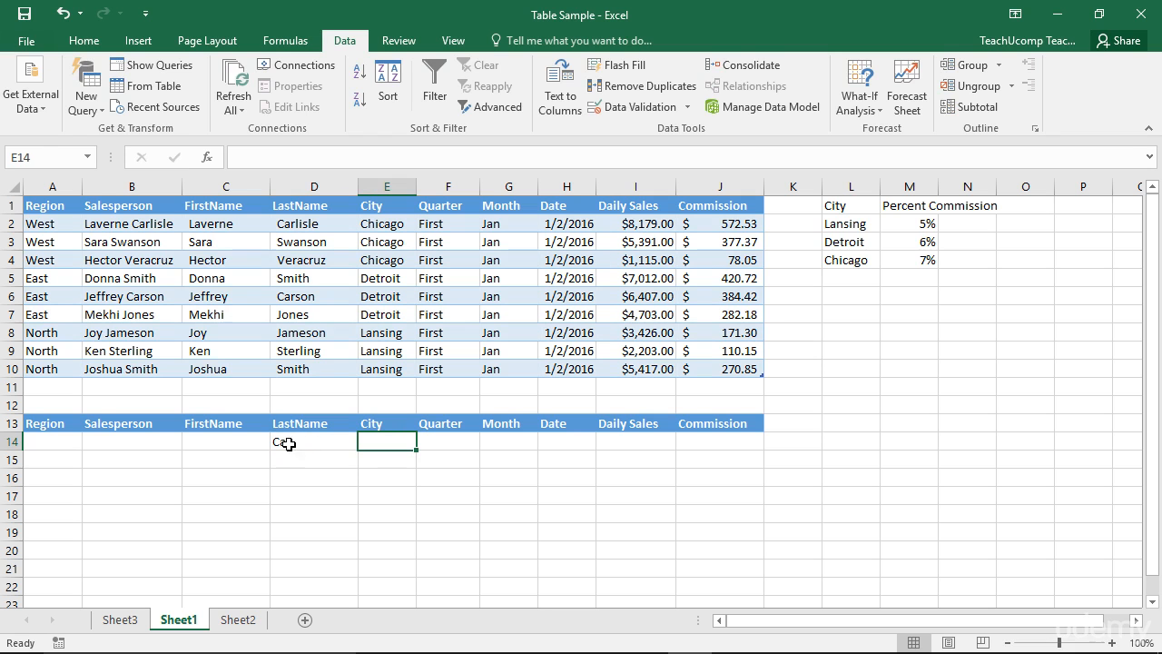
left_click(312, 331)
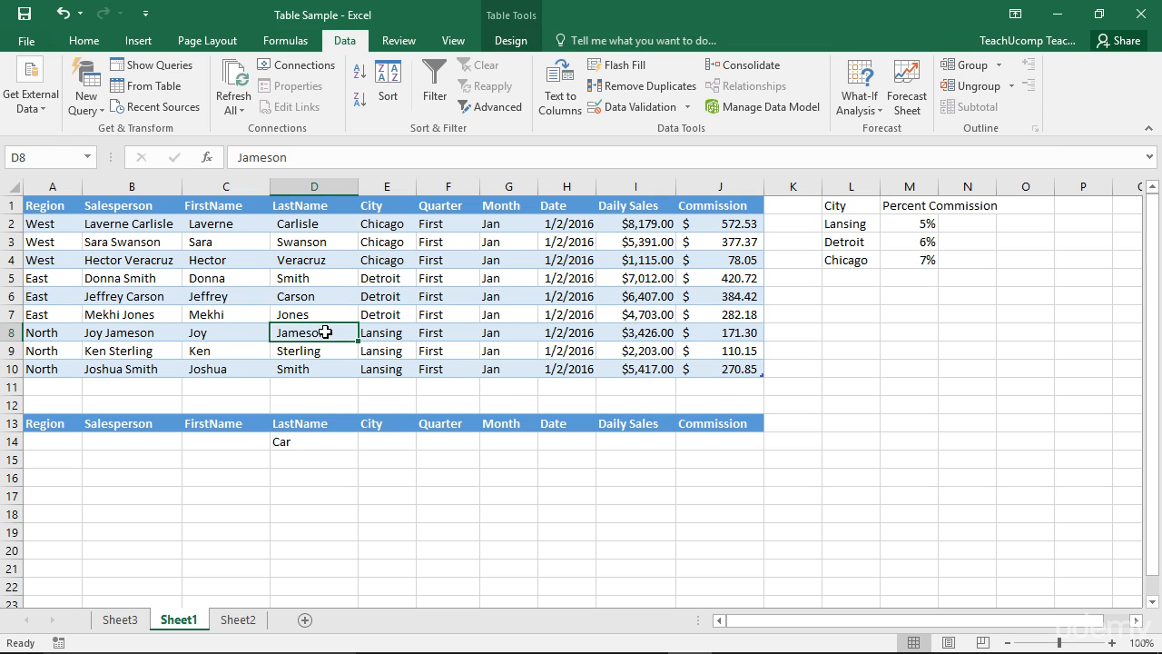